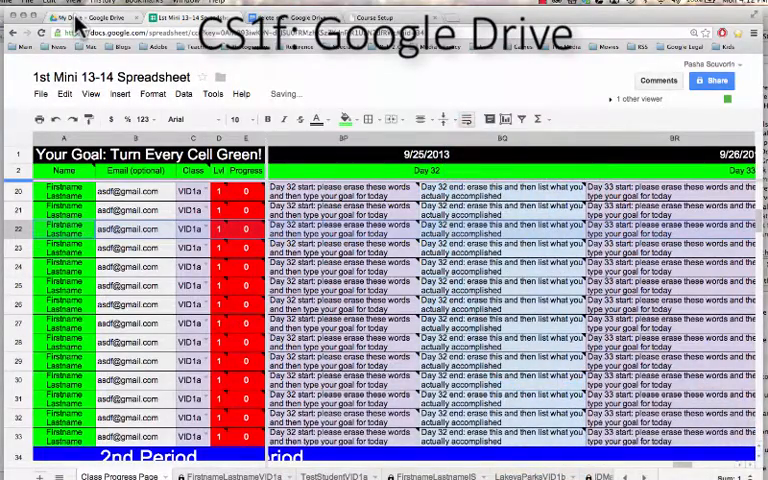
Step: Switch from the class progress spreadsheet to the My Drive file list
left_click(64, 16)
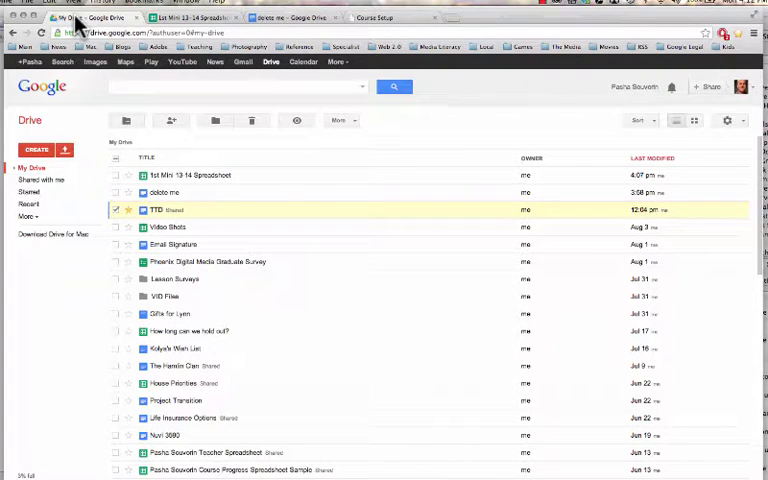